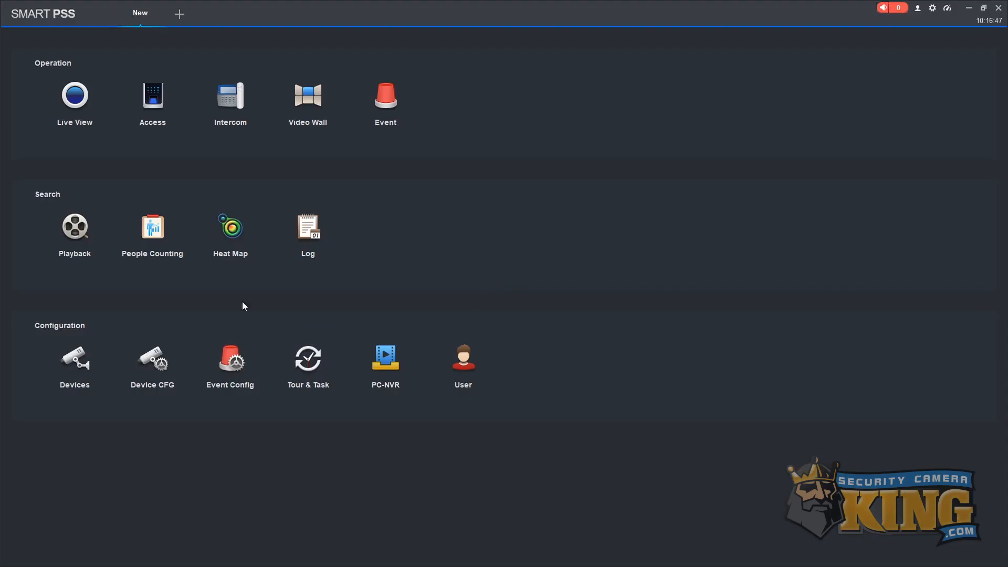
pyautogui.moveTo(74, 232)
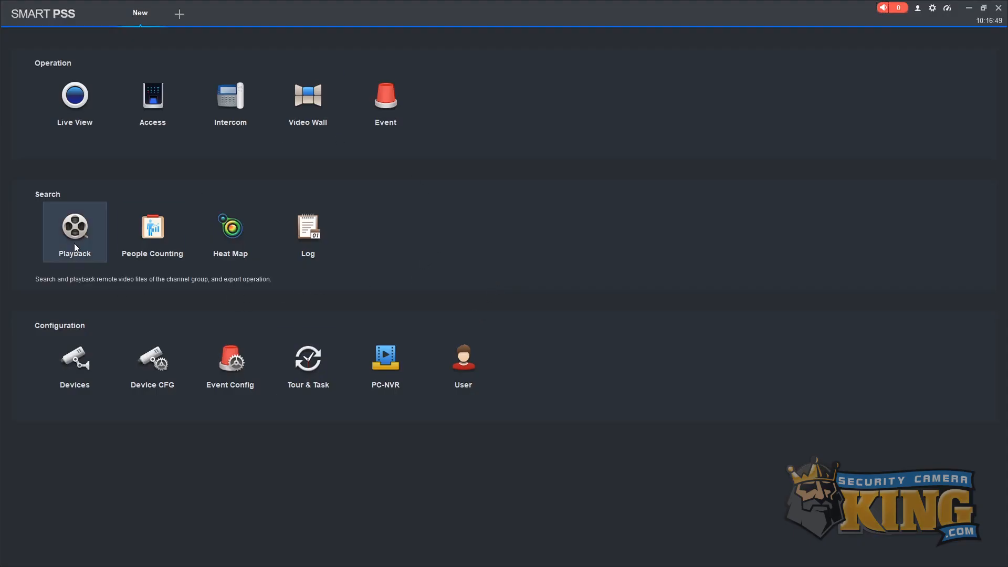
# Open the Playback module from the SmartPSS home screen.
pyautogui.click(74, 231)
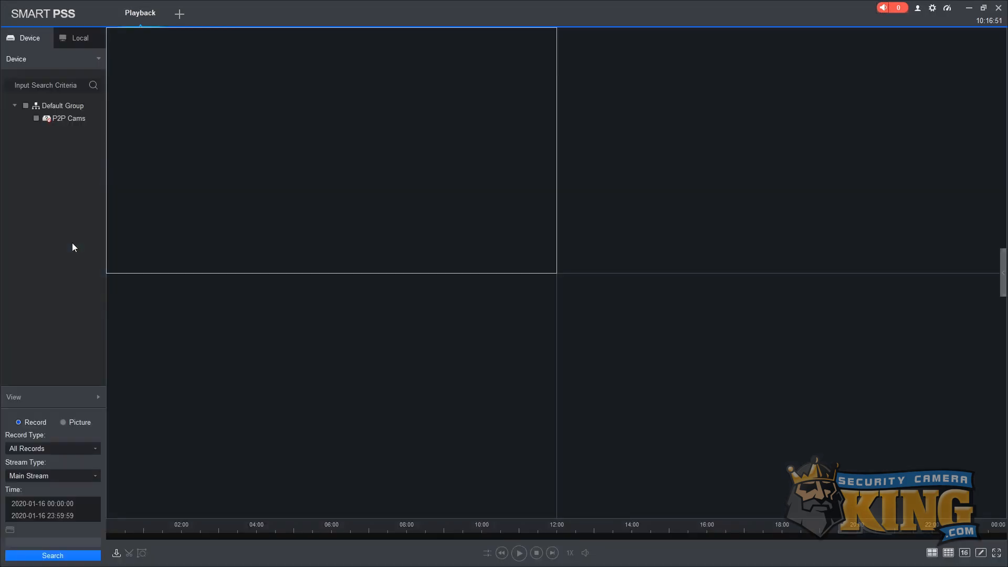
pyautogui.moveTo(77, 112)
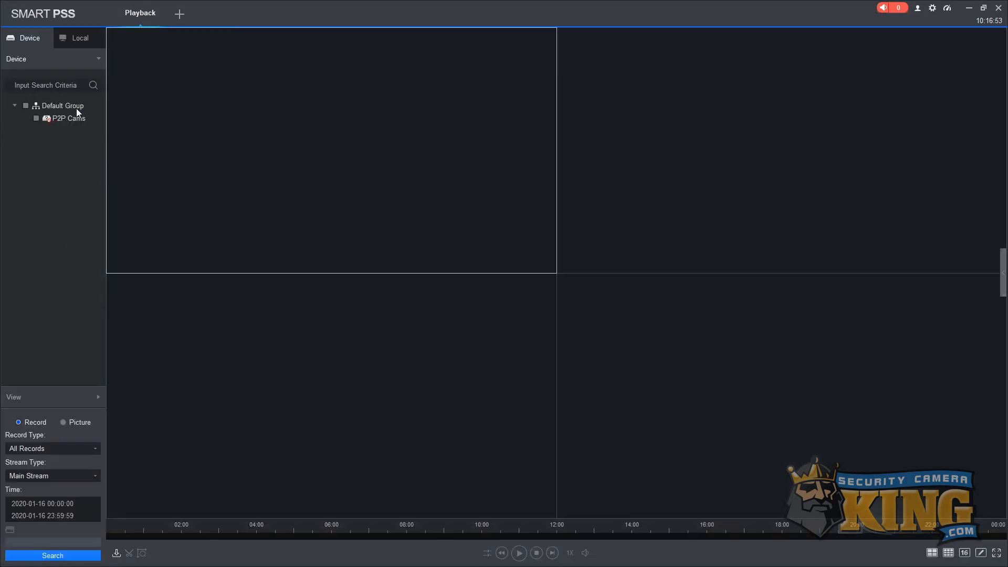
pyautogui.moveTo(71, 123)
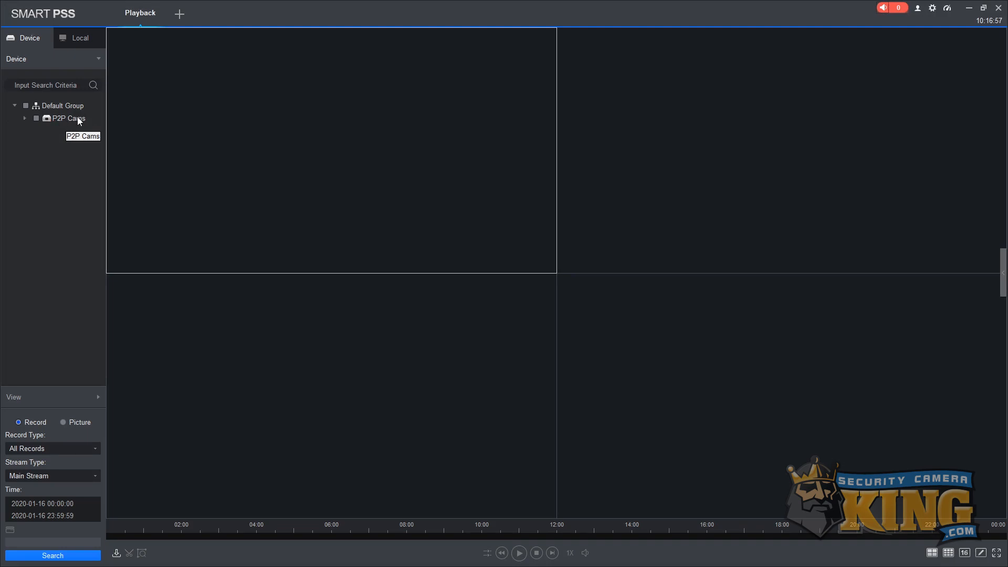
# Select the IP PTZ Camera under P2P Cams and review the record type options.
pyautogui.click(23, 119)
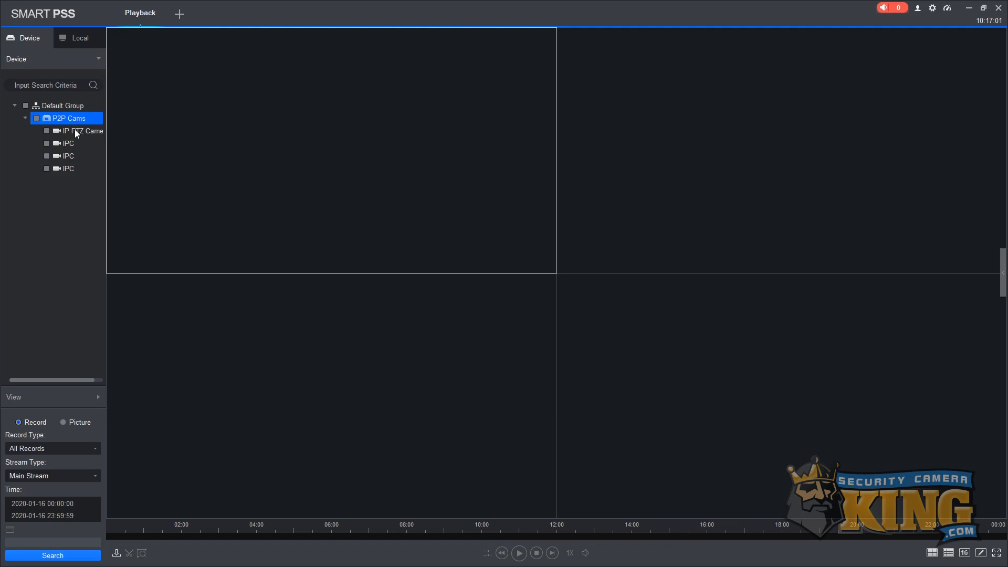
pyautogui.moveTo(74, 134)
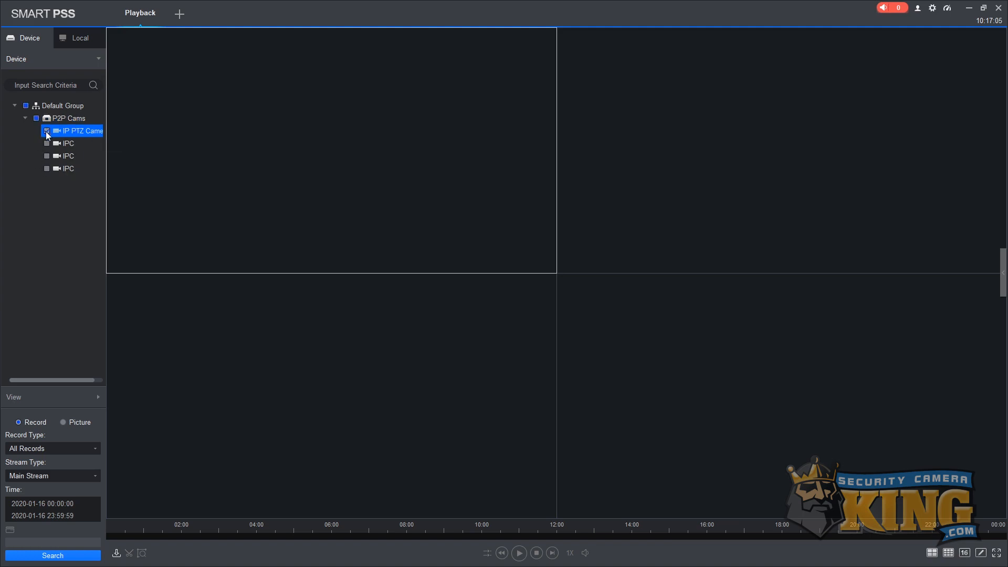
pyautogui.click(46, 130)
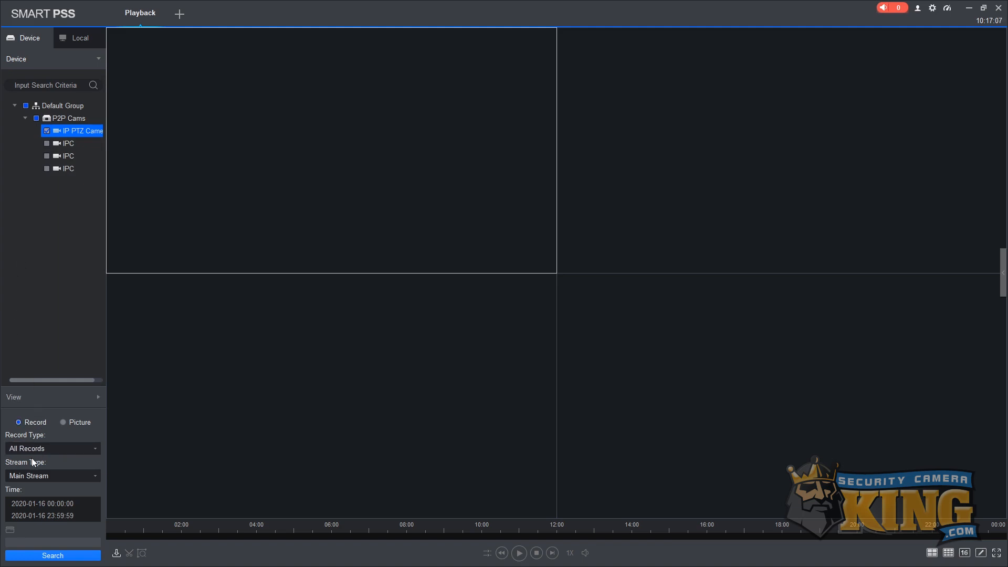
pyautogui.moveTo(56, 443)
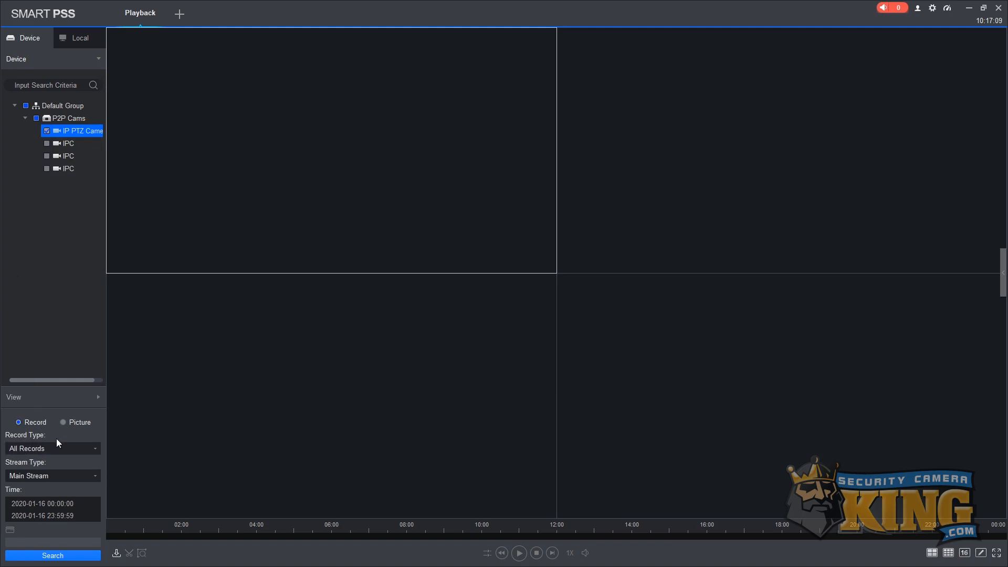
pyautogui.click(51, 448)
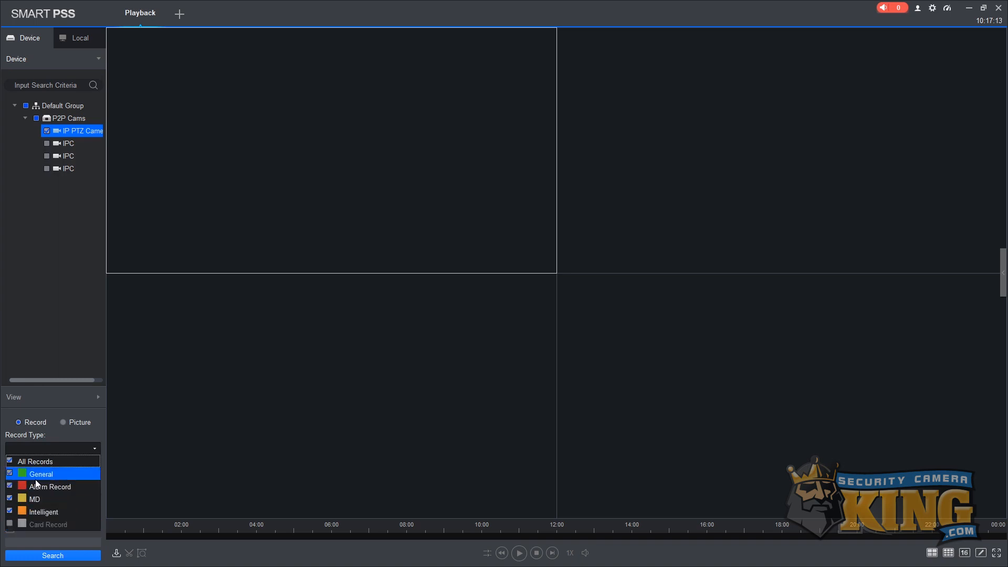
pyautogui.moveTo(60, 438)
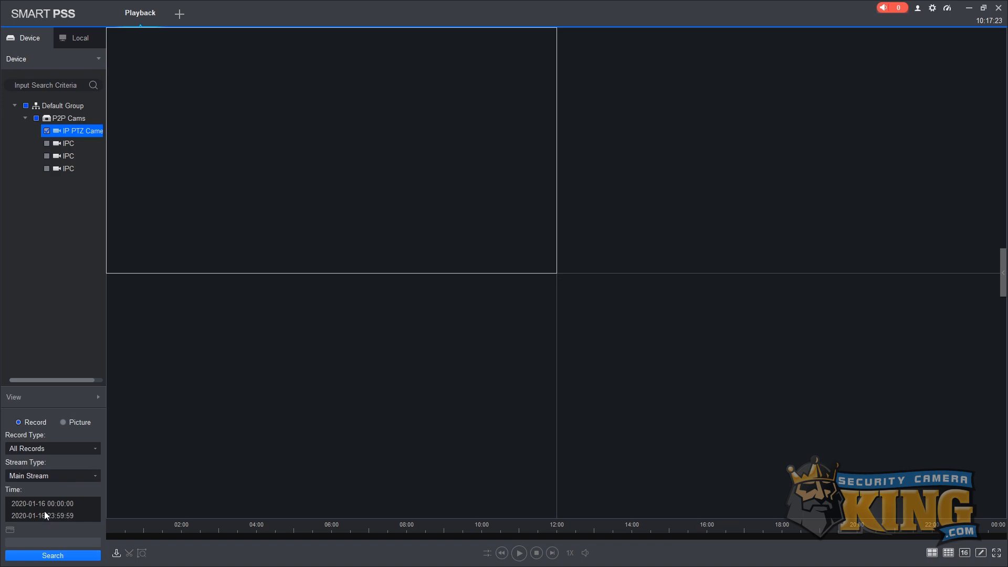
# Set both start and end dates to January 15, 2020, all day.
pyautogui.click(42, 509)
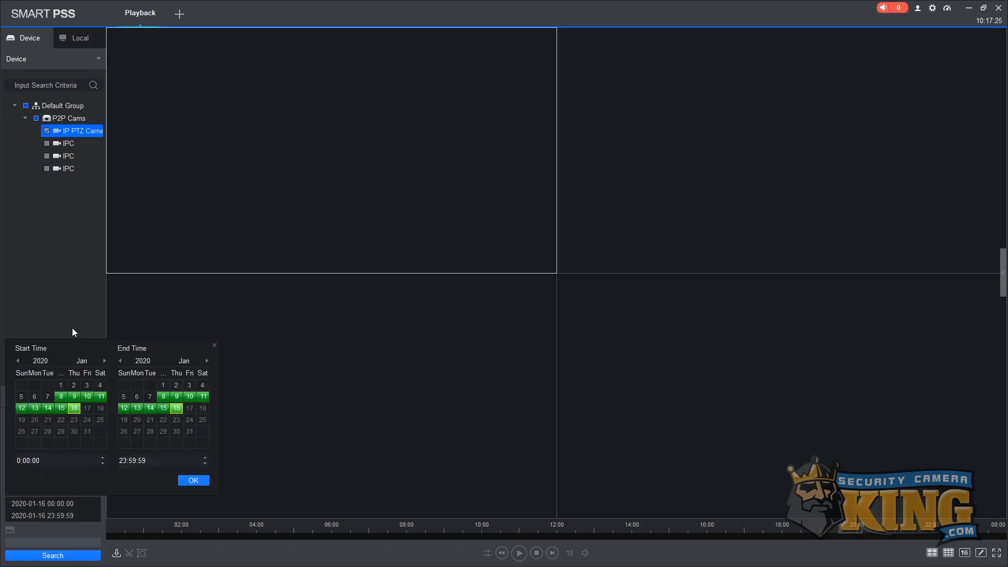
pyautogui.moveTo(129, 333)
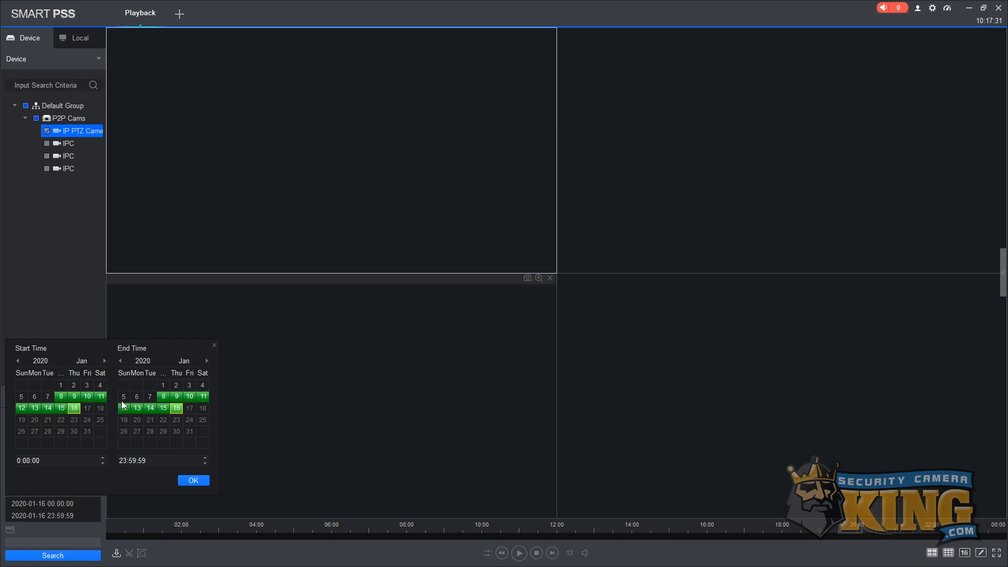
pyautogui.click(158, 460)
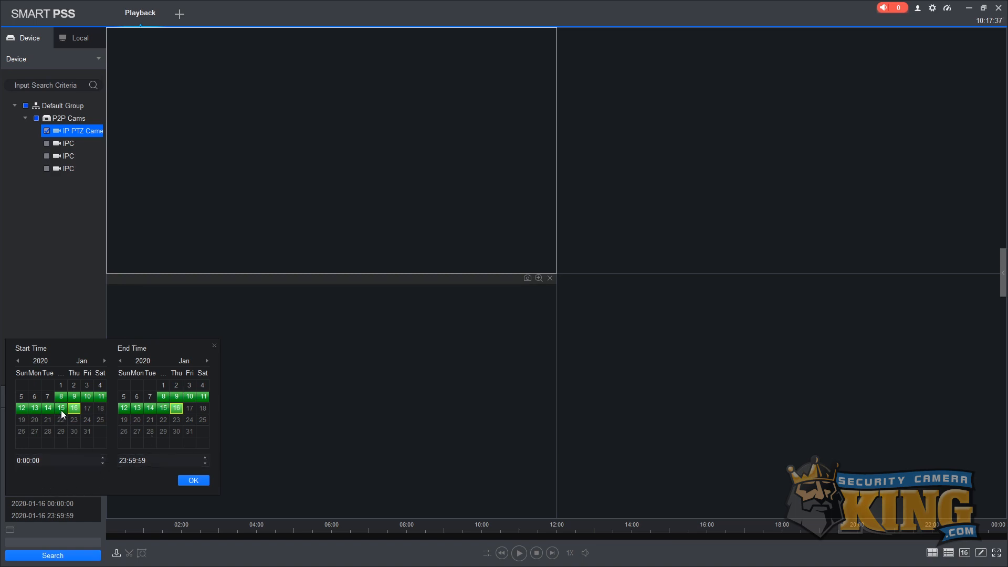
pyautogui.click(163, 407)
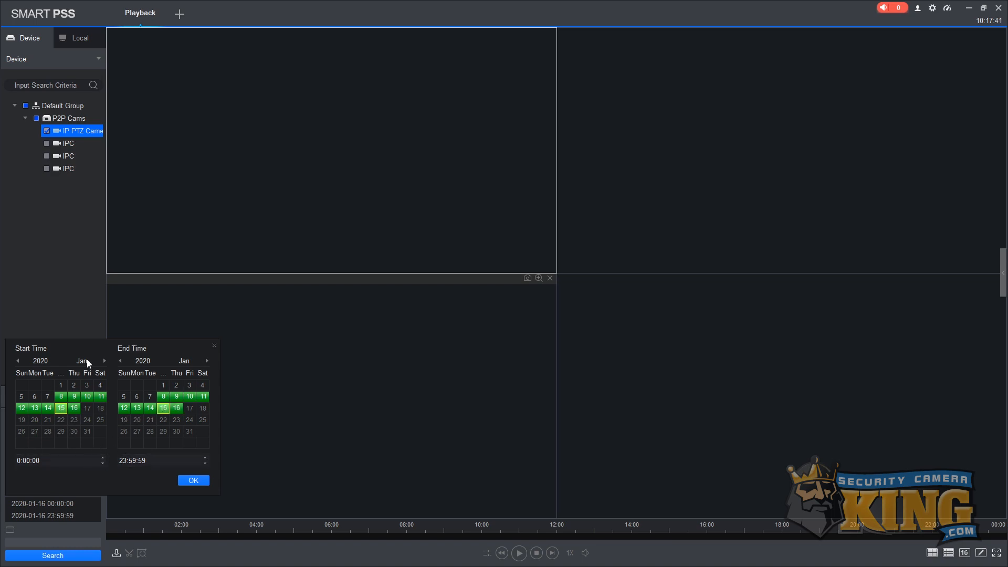
pyautogui.click(193, 481)
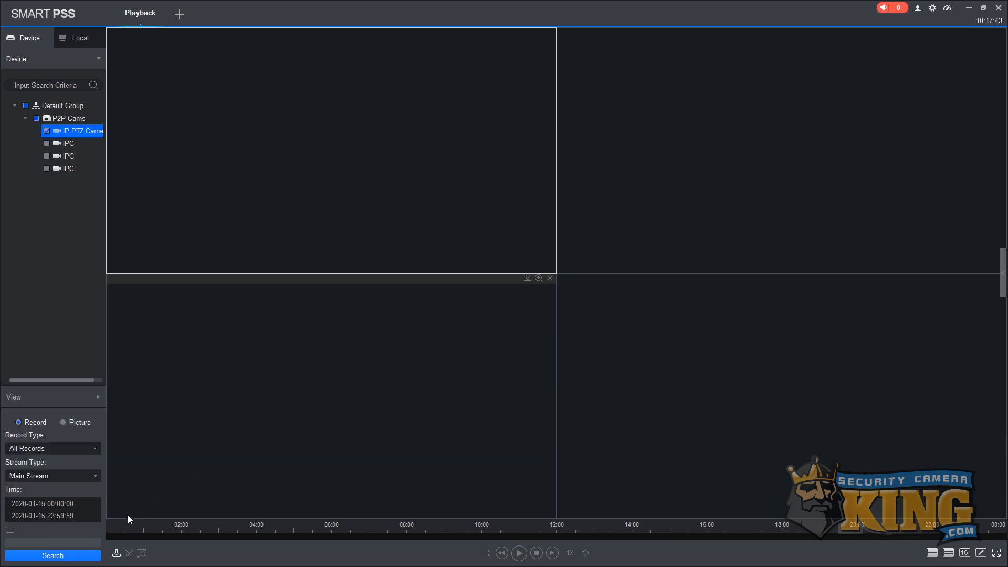
# Search the IP PTZ Camera's January 15 recordings and play them back.
pyautogui.click(53, 555)
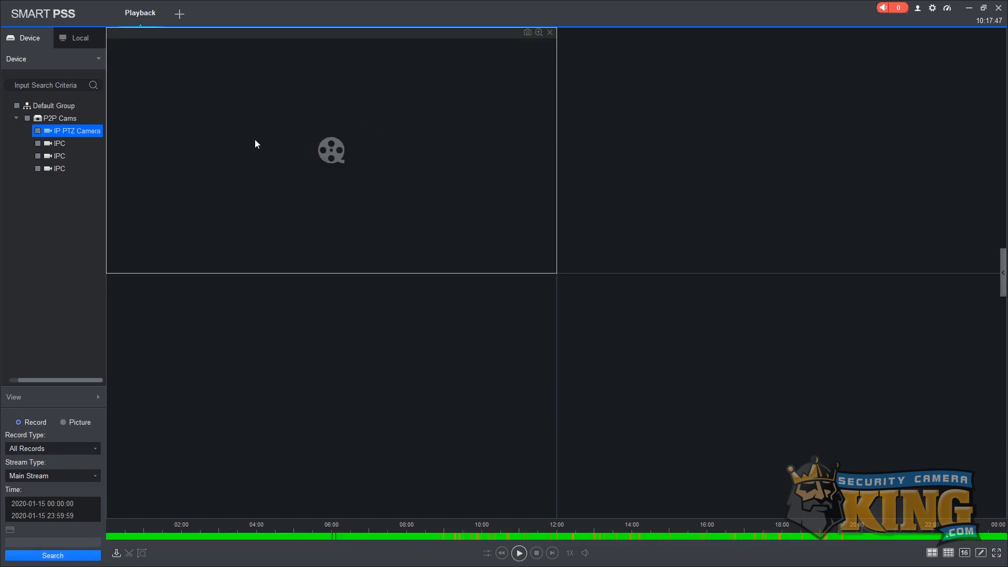
pyautogui.moveTo(569, 553)
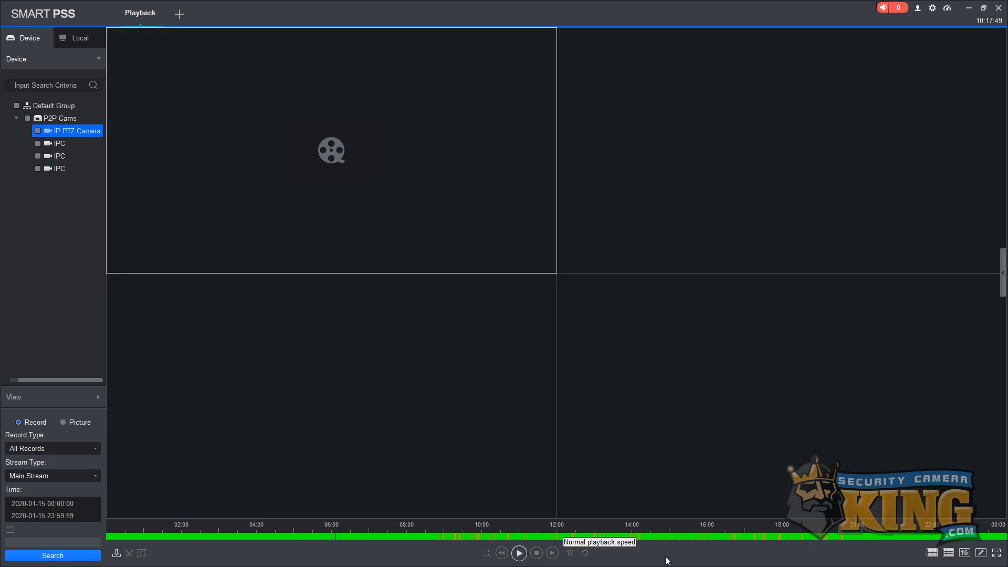
pyautogui.moveTo(420, 544)
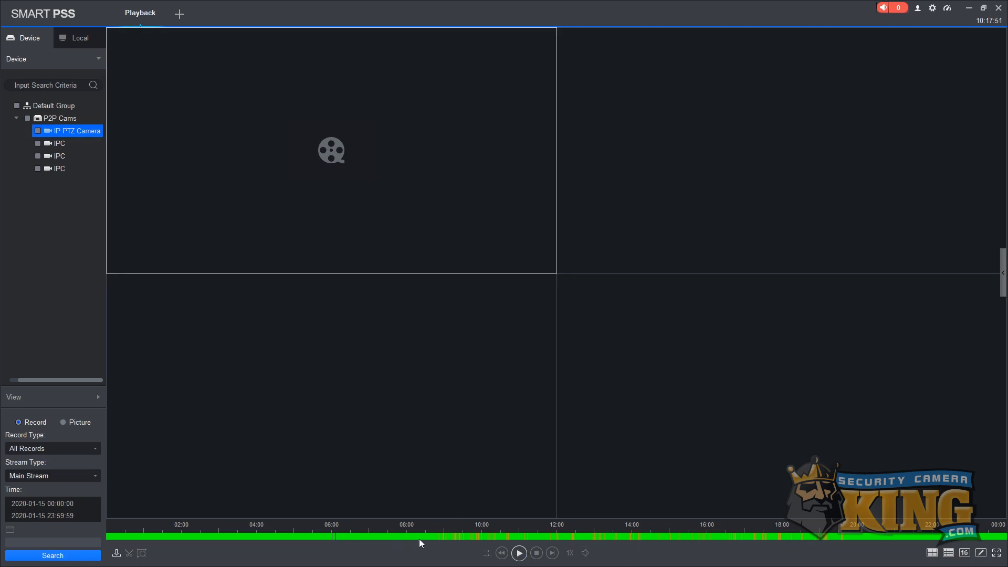
pyautogui.moveTo(462, 561)
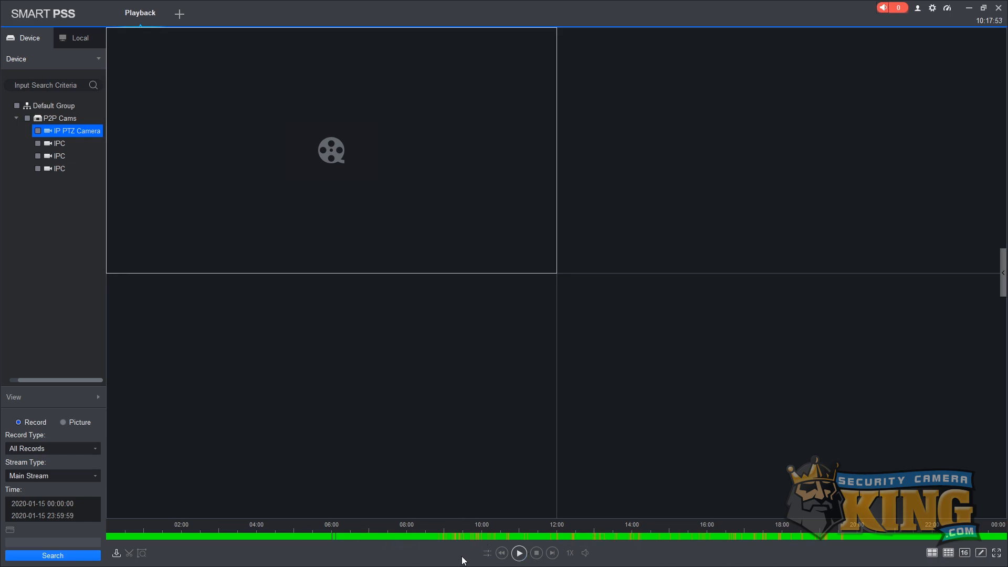
pyautogui.moveTo(325, 222)
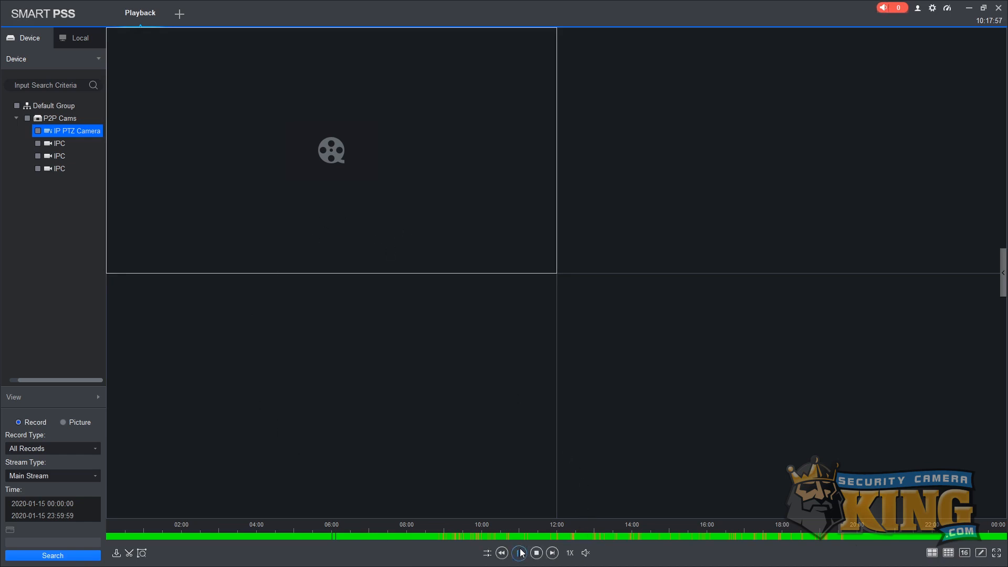
pyautogui.click(521, 553)
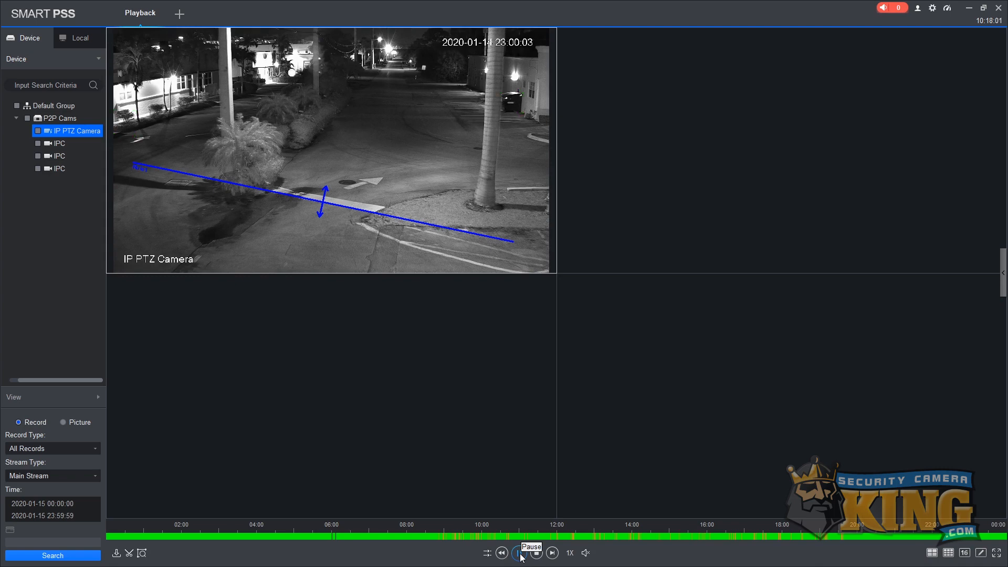
# Jump playback ahead to the daytime footage around 11:58.
pyautogui.click(519, 553)
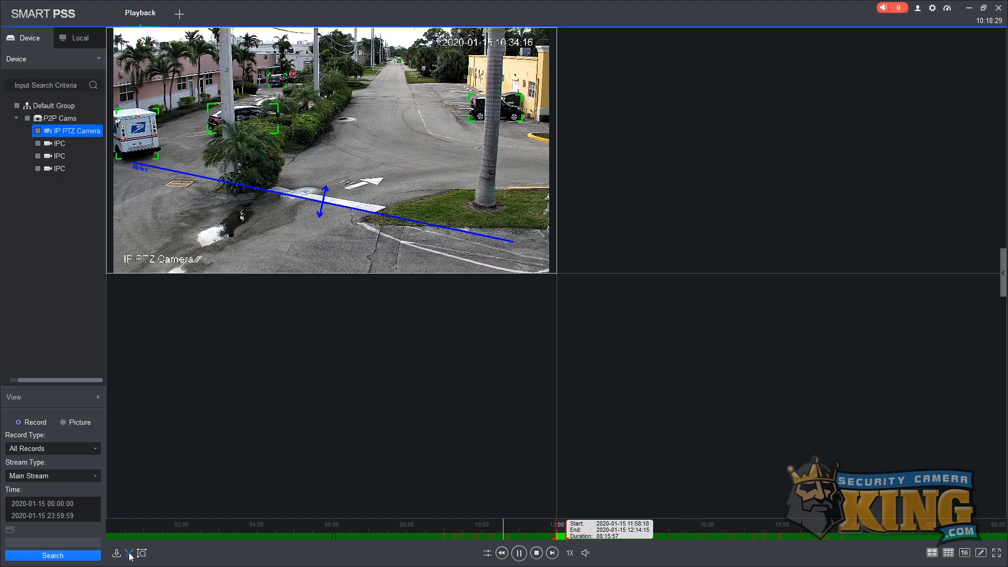
# Set the clip export destination to the Desktop folder, keeping ASF format.
pyautogui.click(116, 553)
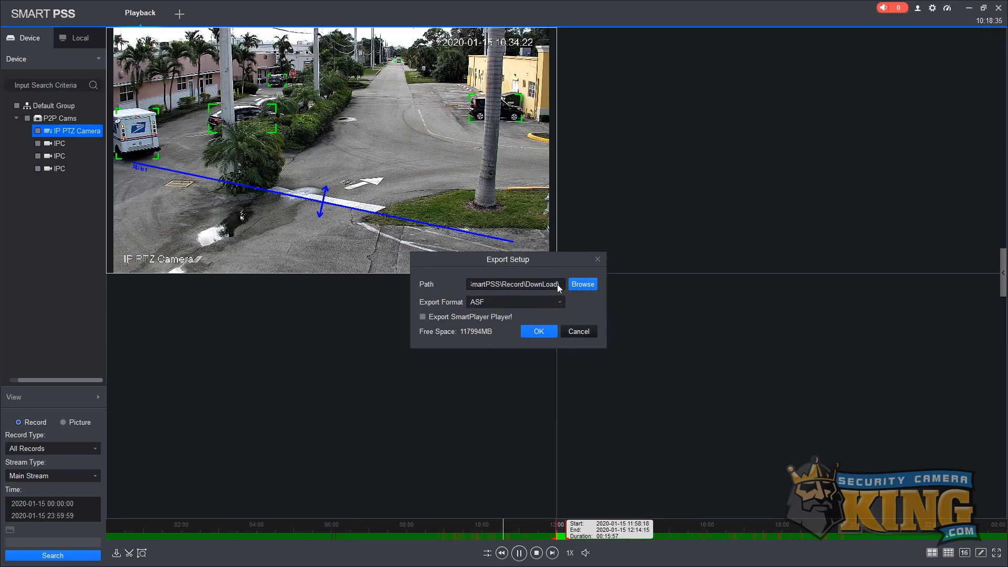
pyautogui.moveTo(581, 284)
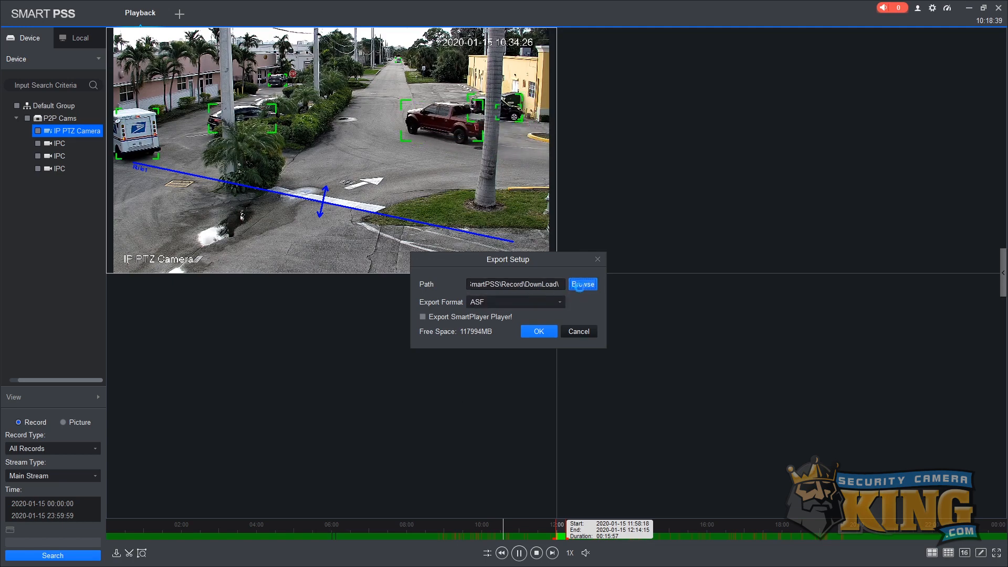
pyautogui.click(582, 284)
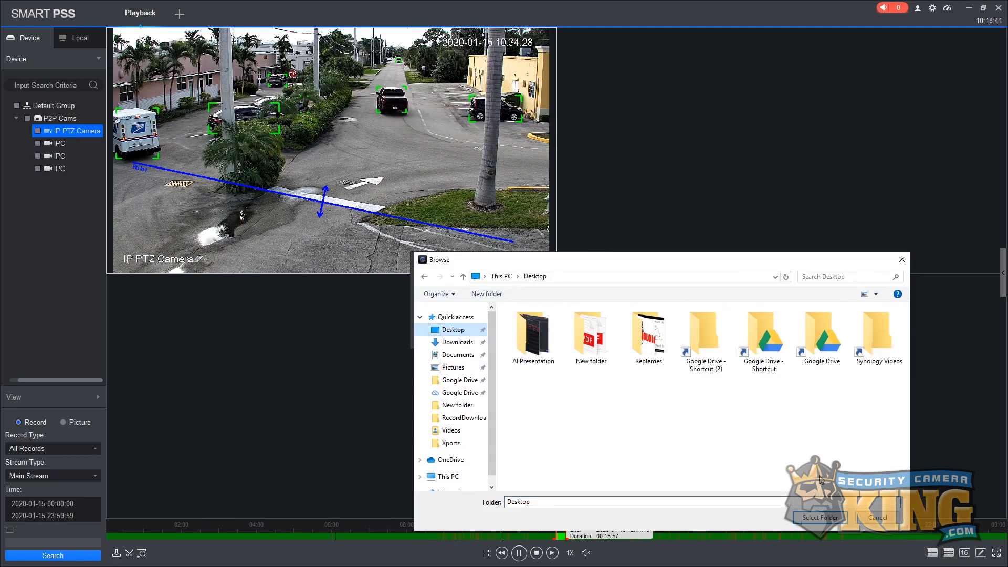
pyautogui.click(819, 517)
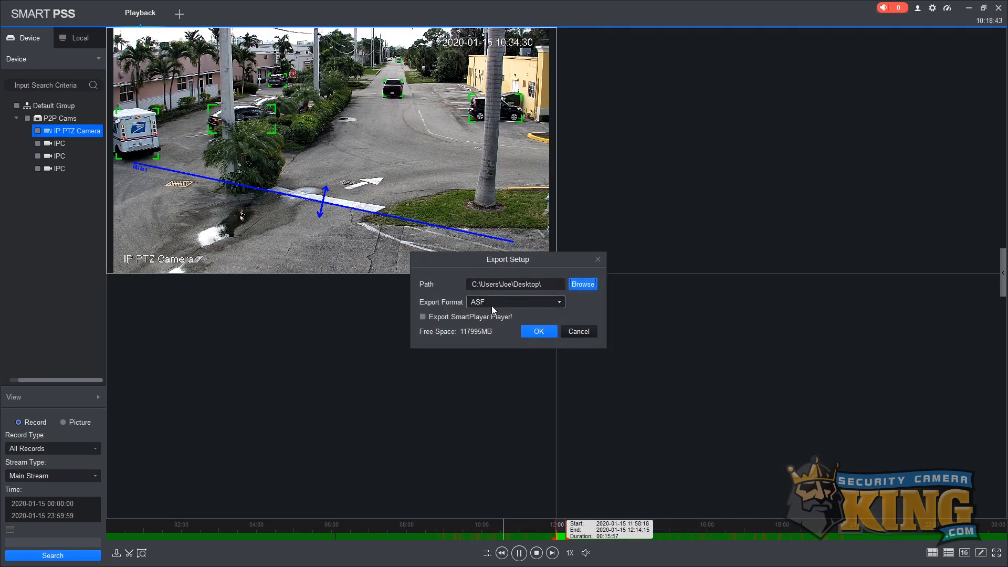
pyautogui.moveTo(538, 331)
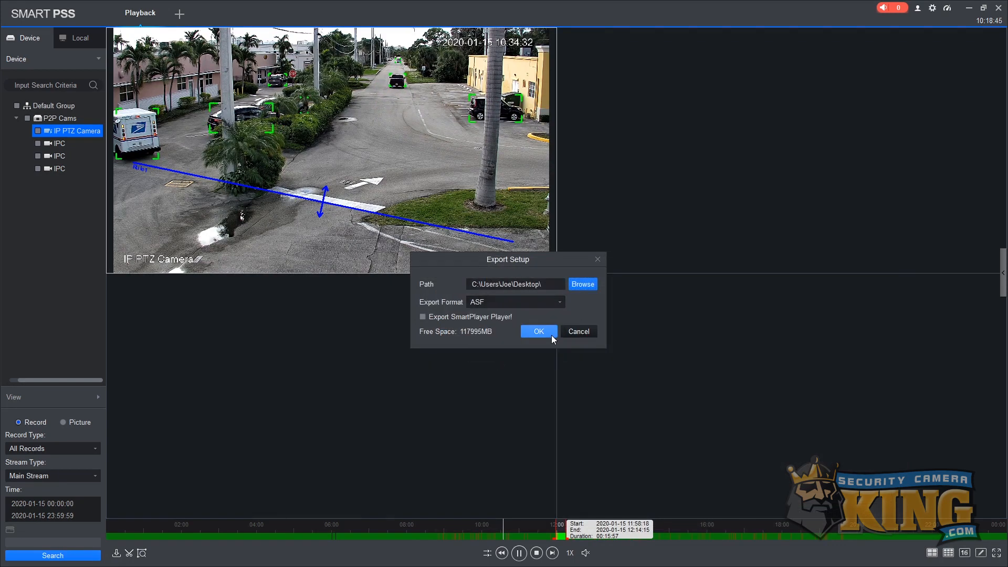
# Confirm the export and agree to stop playback so it proceeds.
pyautogui.click(537, 332)
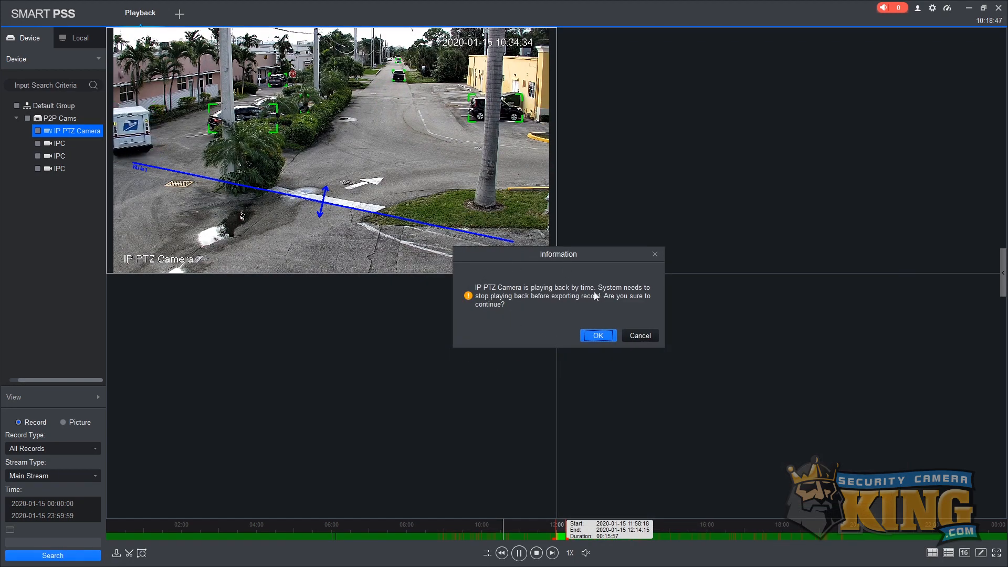
pyautogui.moveTo(505, 183)
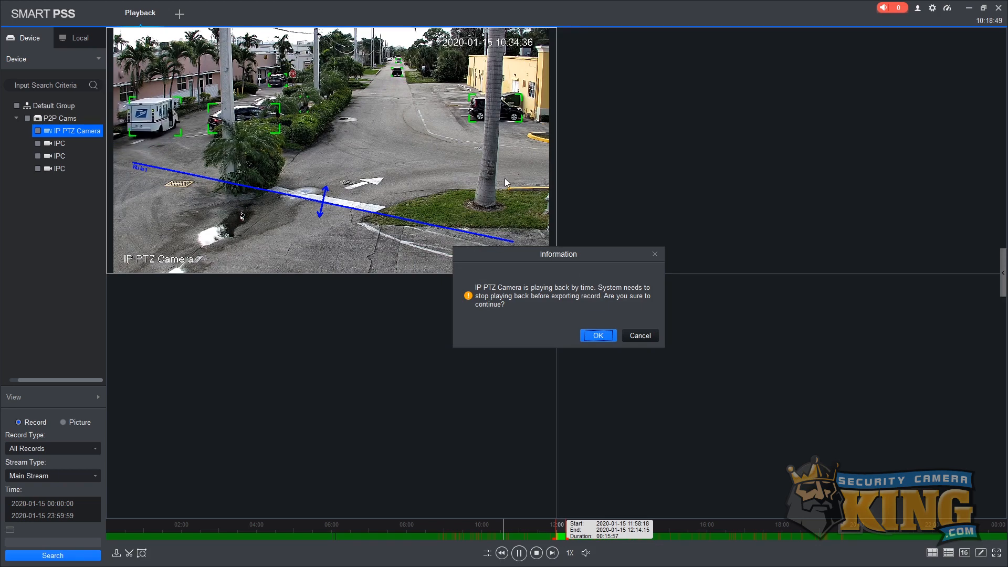
pyautogui.click(596, 335)
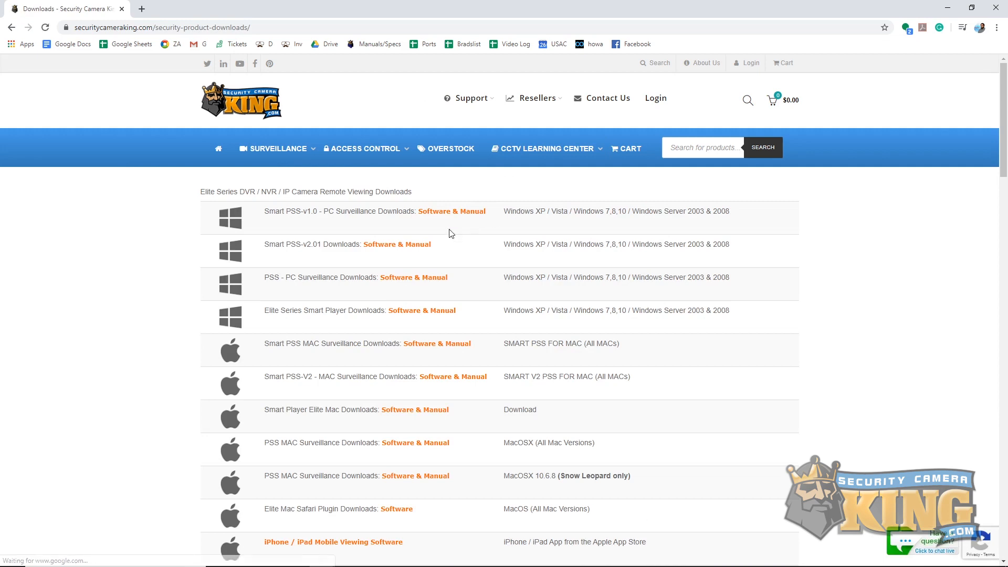
pyautogui.moveTo(263, 307)
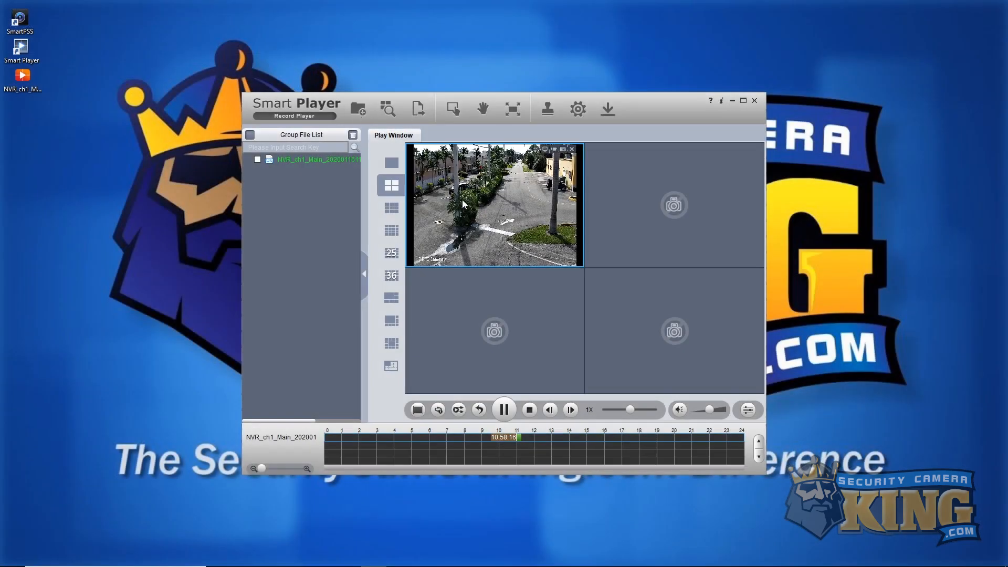
# Maximize the playing NVR_ch1 clip to fill Smart Player's play window.
pyautogui.doubleClick(494, 204)
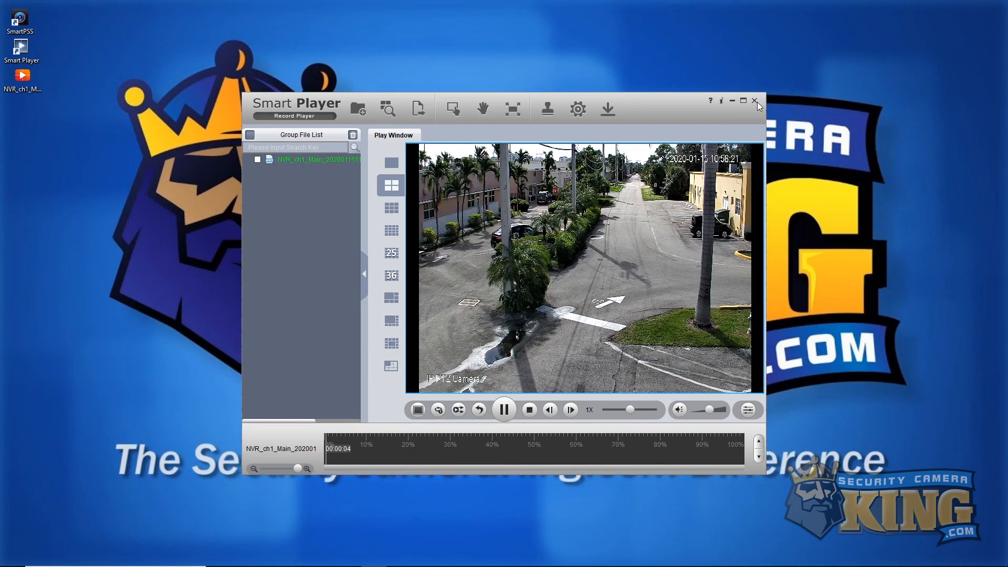
pyautogui.moveTo(757, 101)
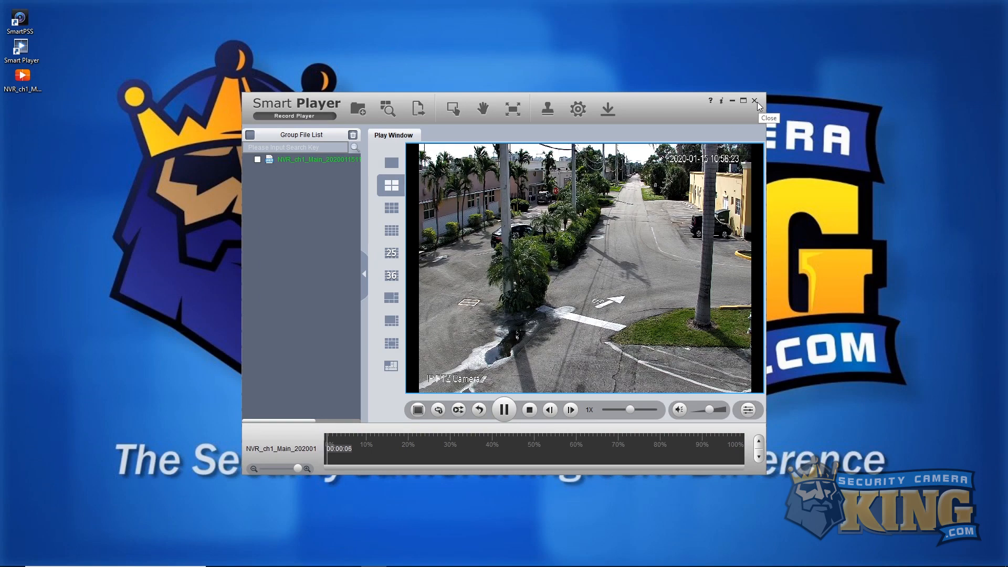